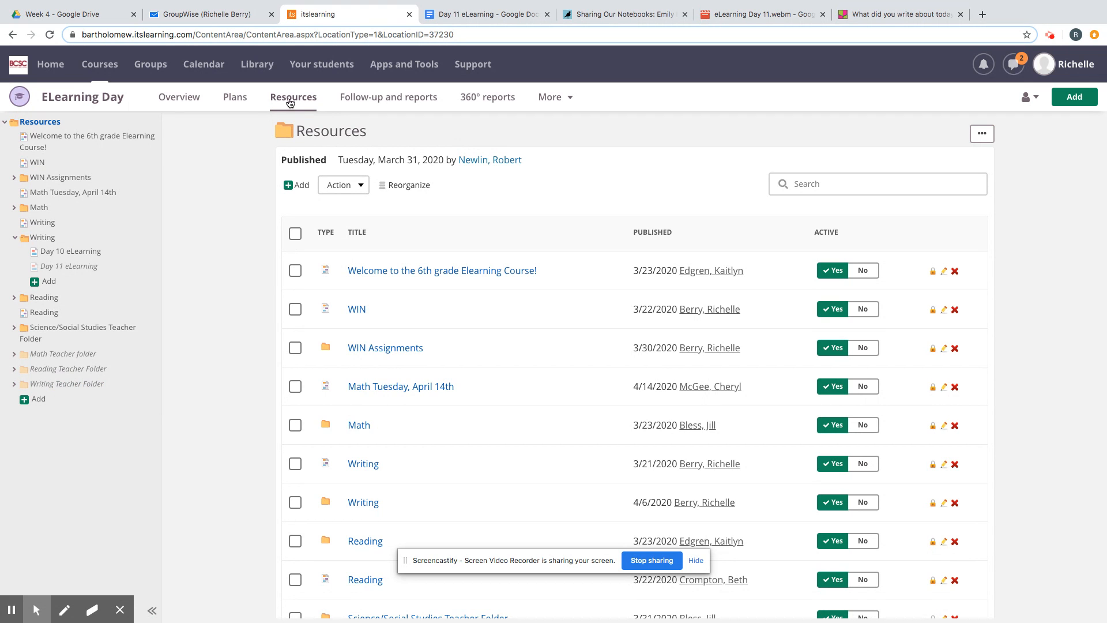
Navigate into Resources > Writing and open the Day 11 eLearning assignment.
scroll(down, 3)
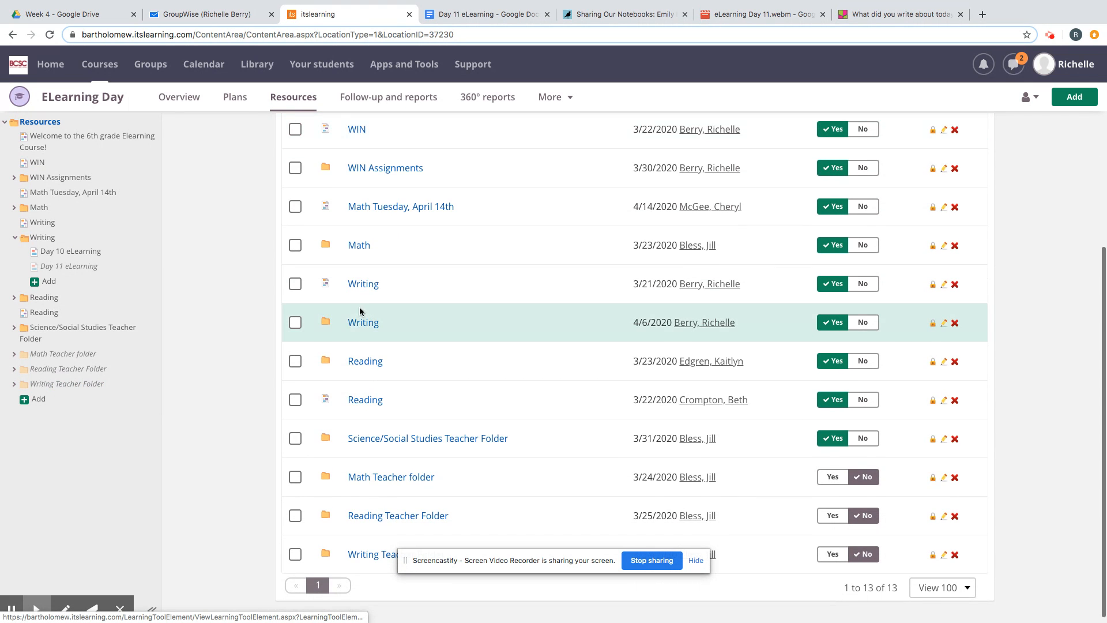
click(362, 322)
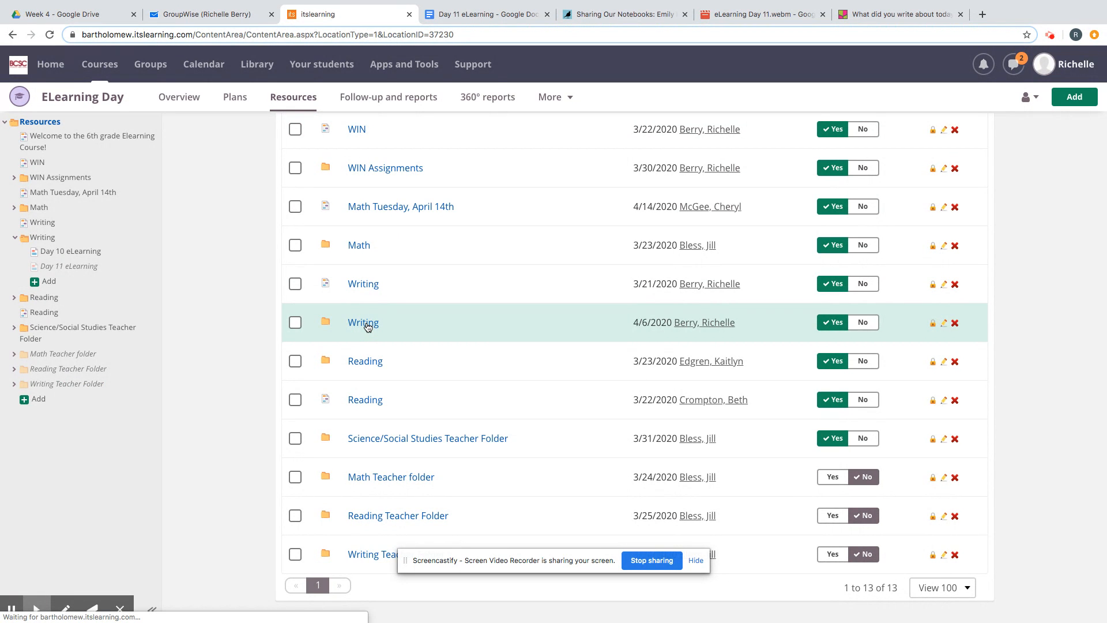
click(363, 321)
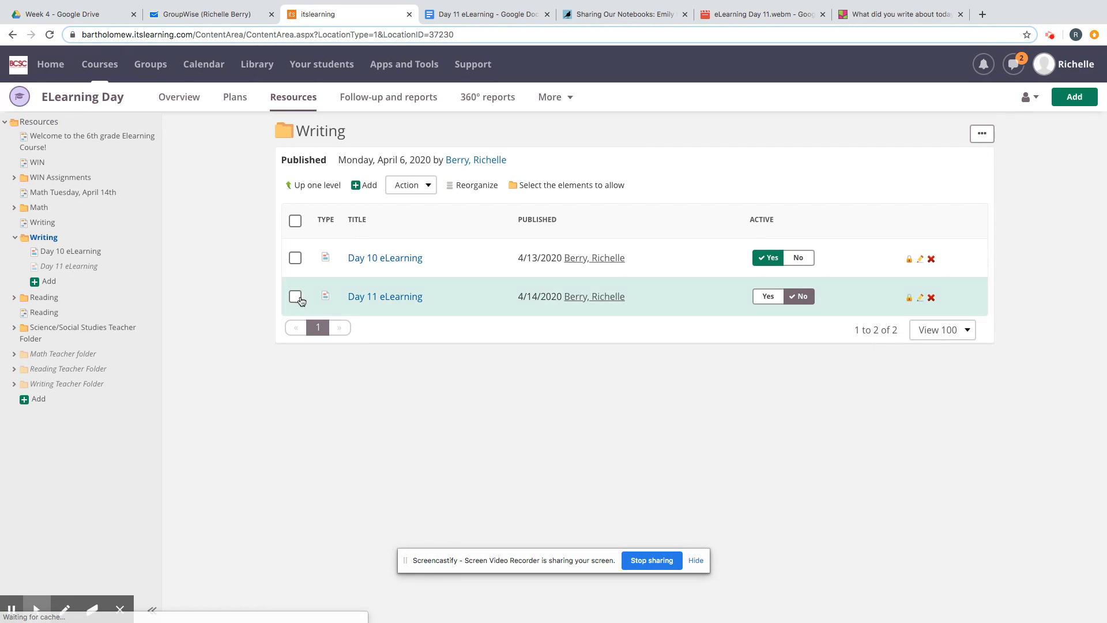
click(386, 296)
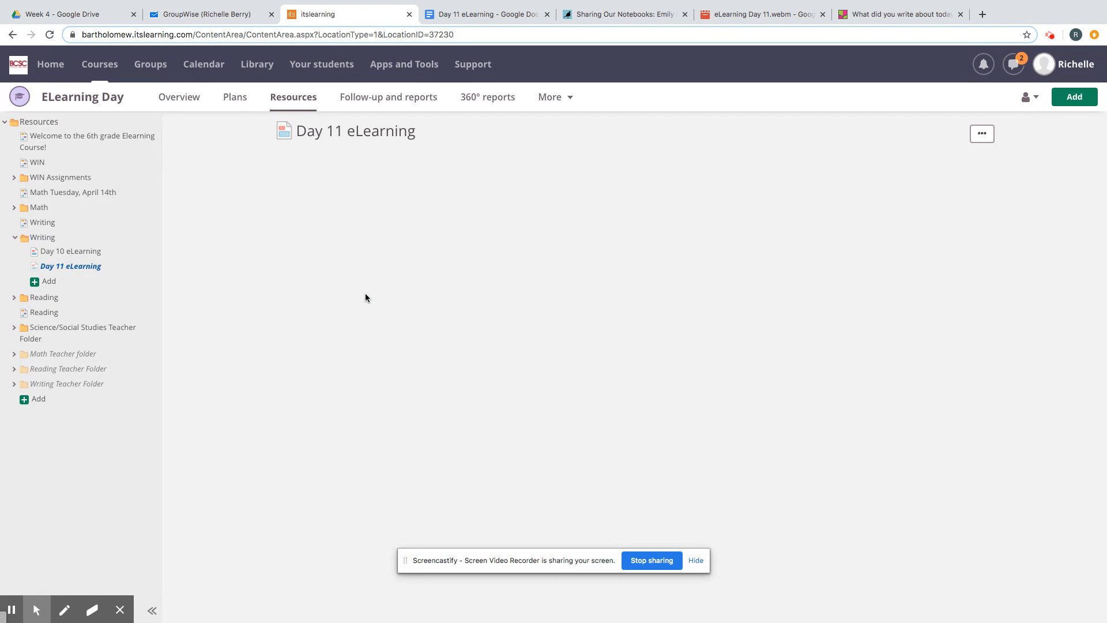
Expand the assignment to show its directions and attached file.
click(980, 134)
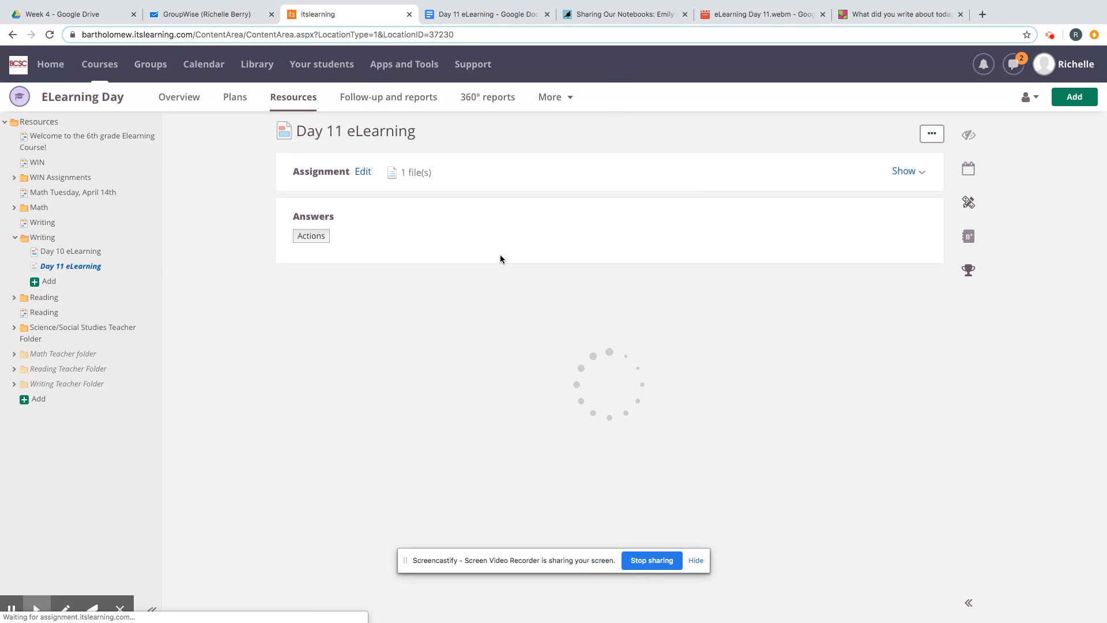
click(905, 170)
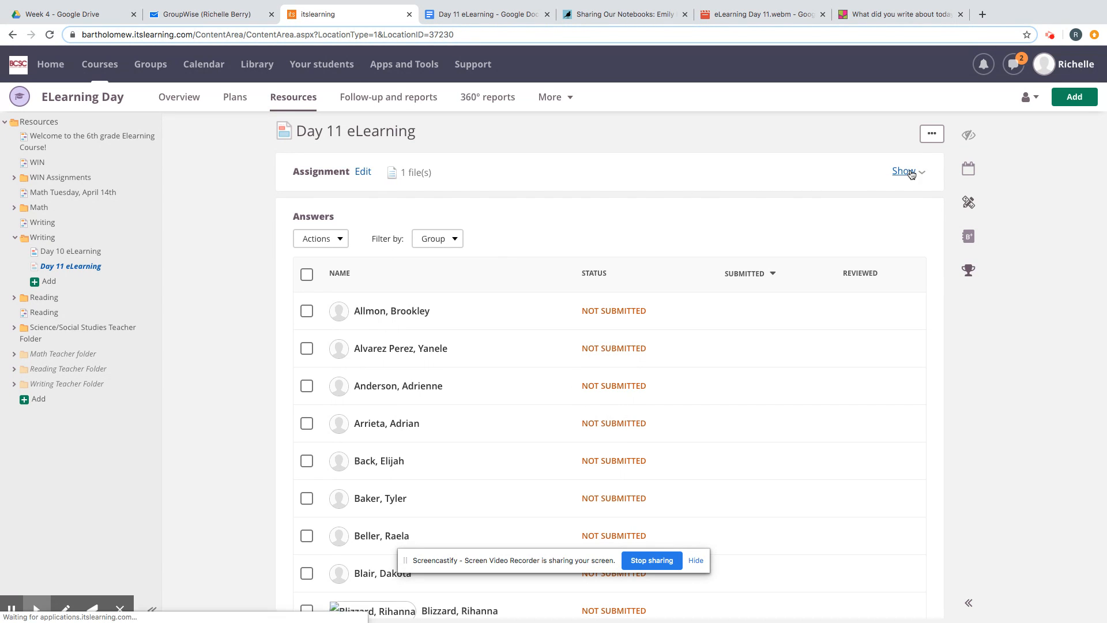
click(907, 170)
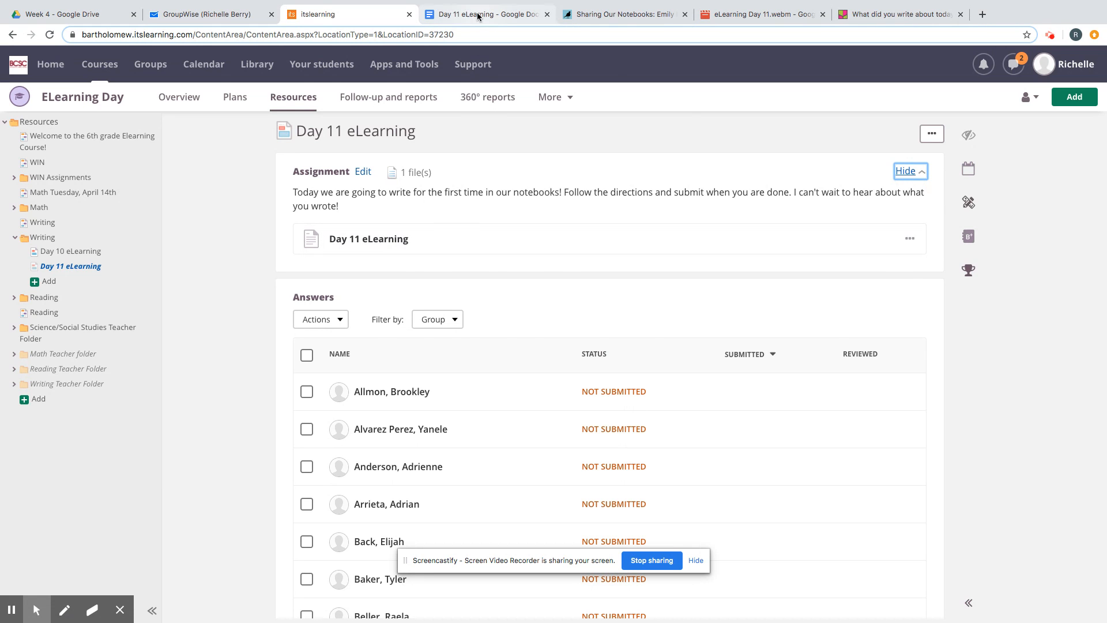
Review steps 1-3 of the Day 11 eLearning doc and follow the HERE link to the example notebook post.
click(487, 14)
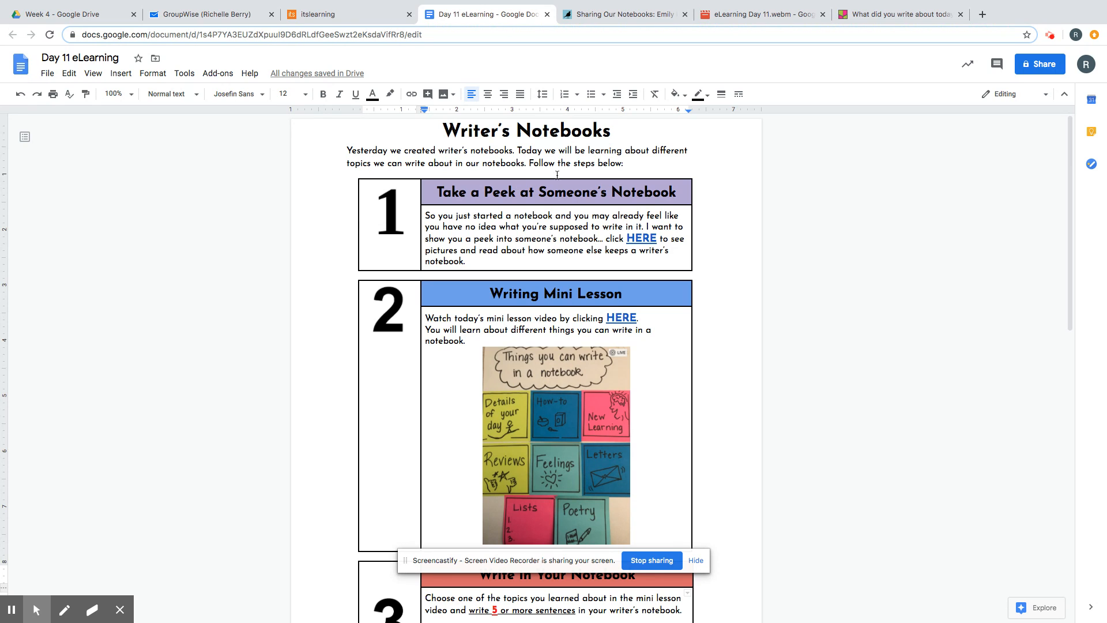
scroll(down, 3)
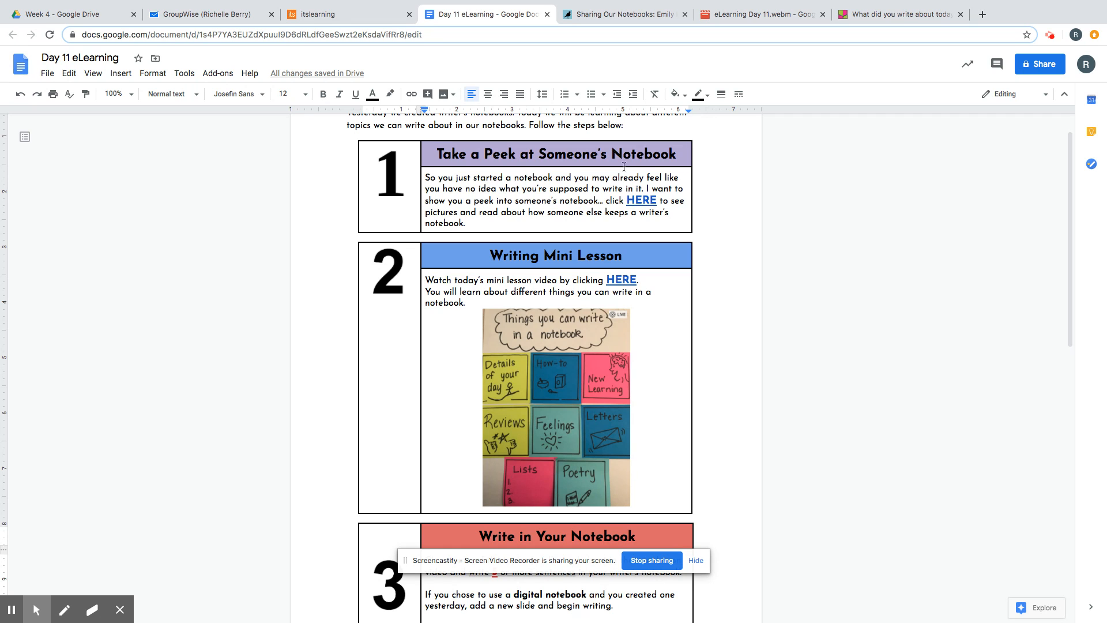
click(624, 14)
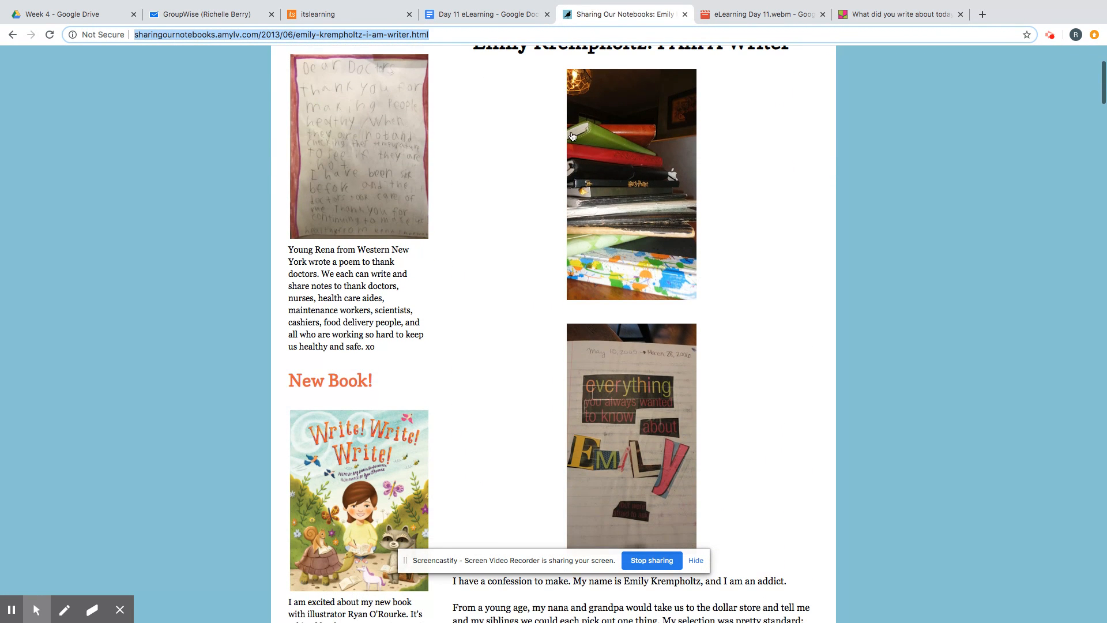
Read through Emily Krempholtz's notebook post with its photos and sketches, then return to the Day 11 doc.
scroll(down, 3)
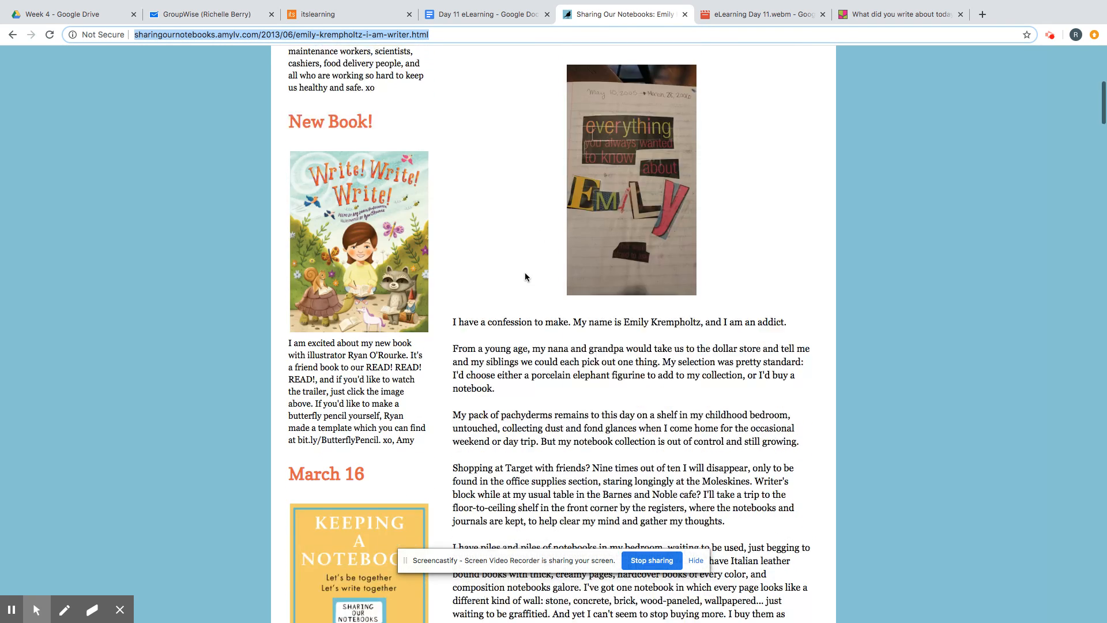
scroll(down, 3)
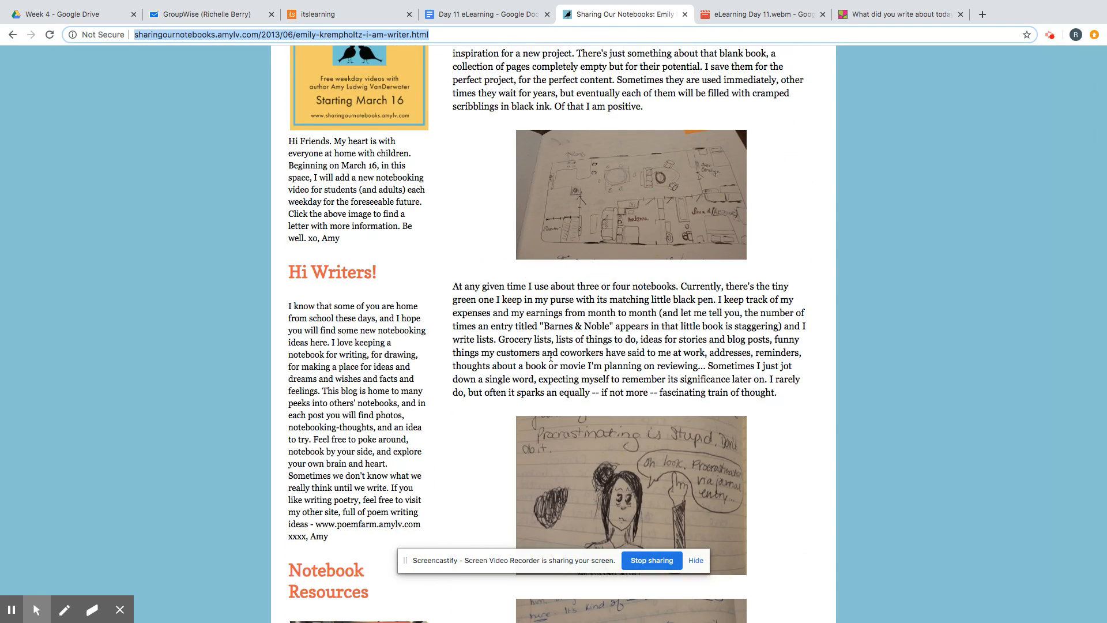
scroll(down, 3)
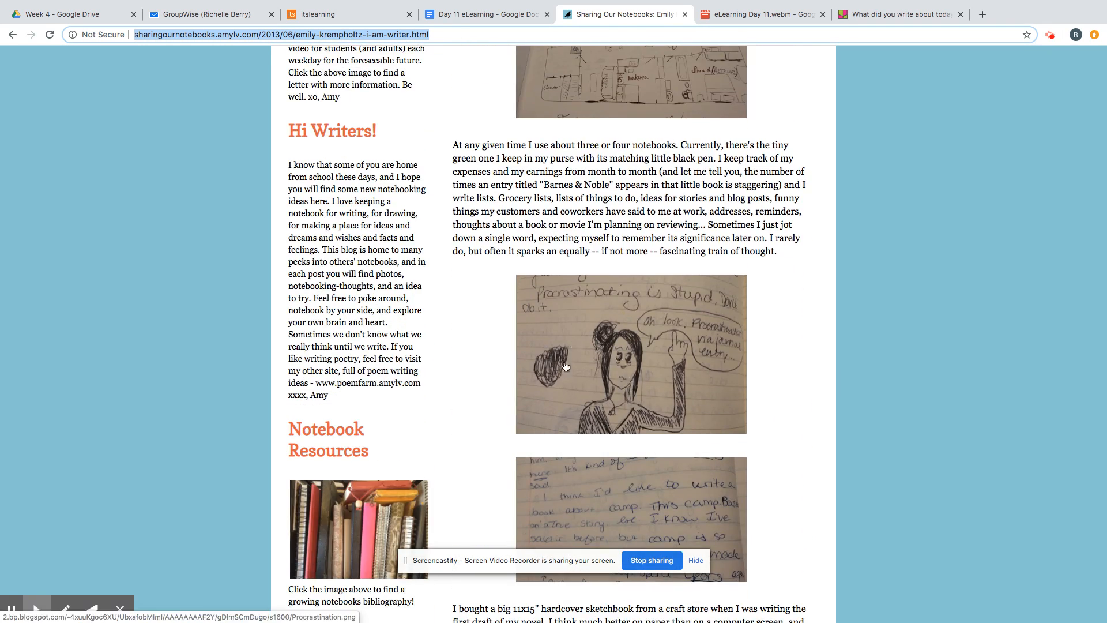
scroll(down, 3)
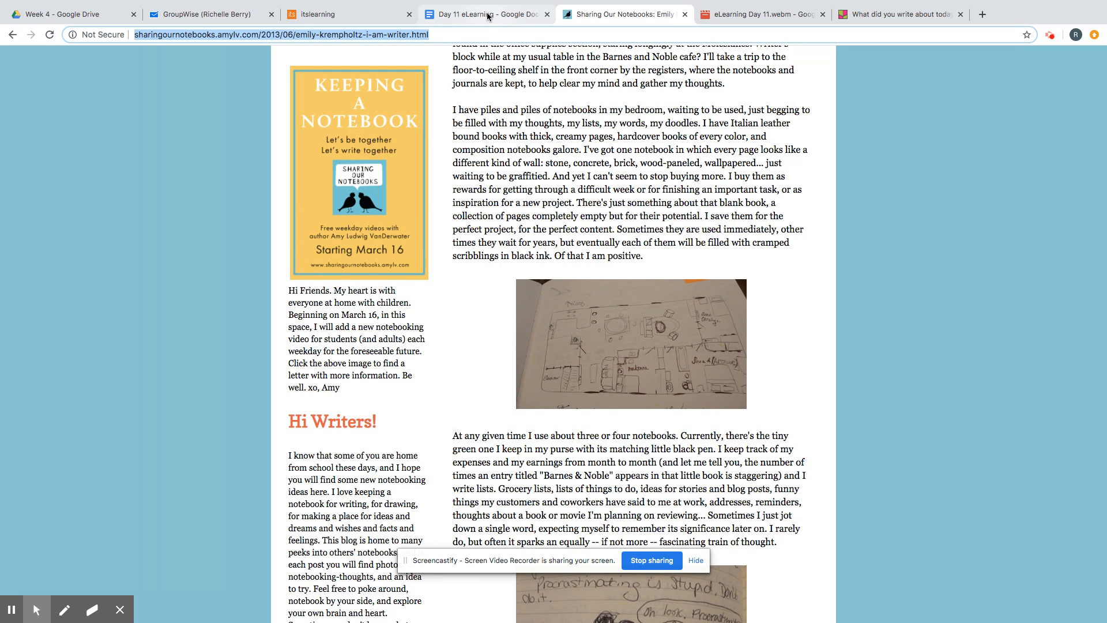
mouse_move(486, 14)
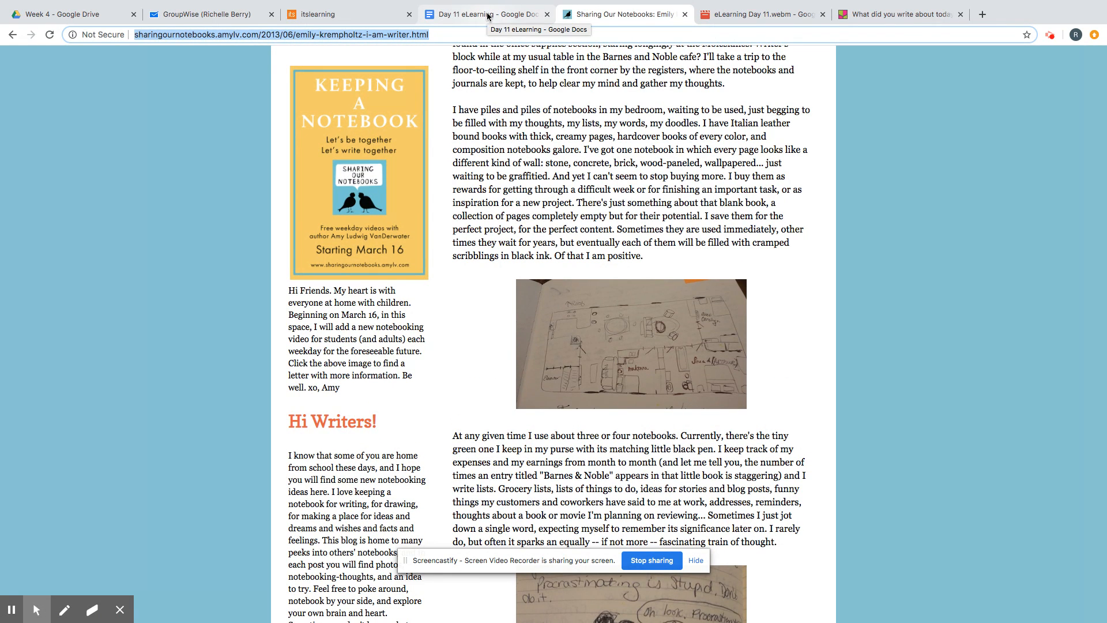
click(483, 14)
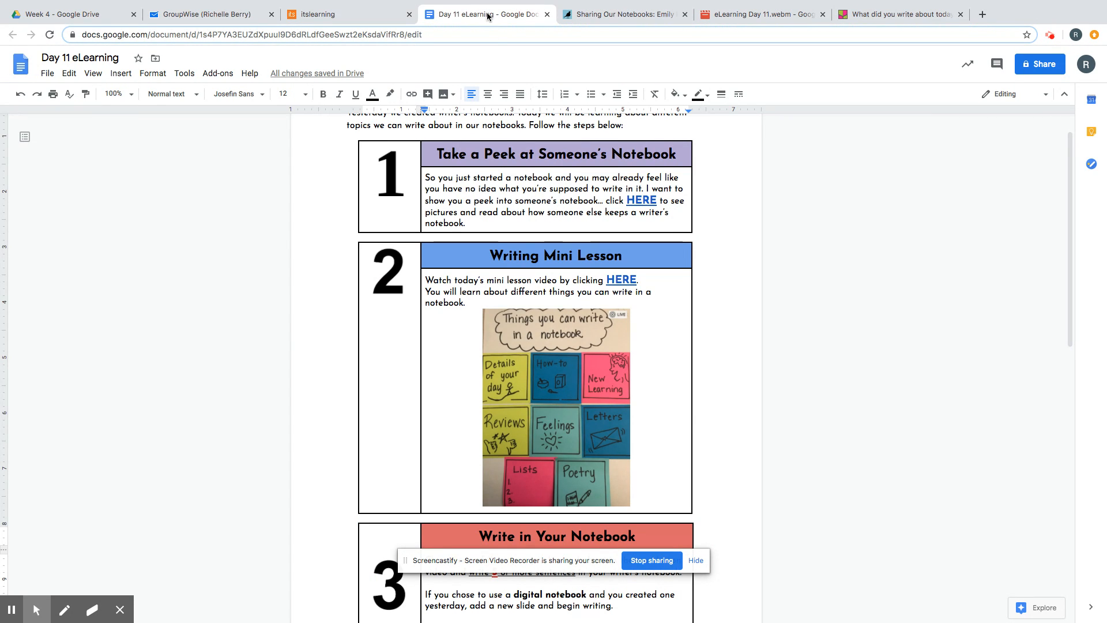
Read down the Day 11 doc through steps 3 and 4 to the reminder to submit on itslearning.
scroll(down, 3)
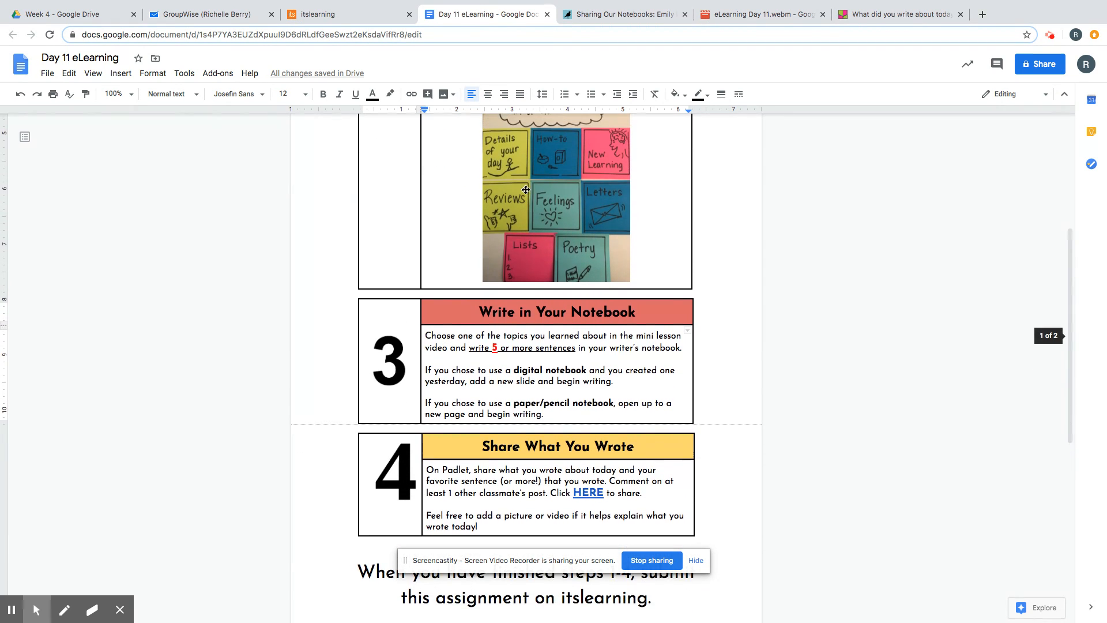
mouse_move(546, 203)
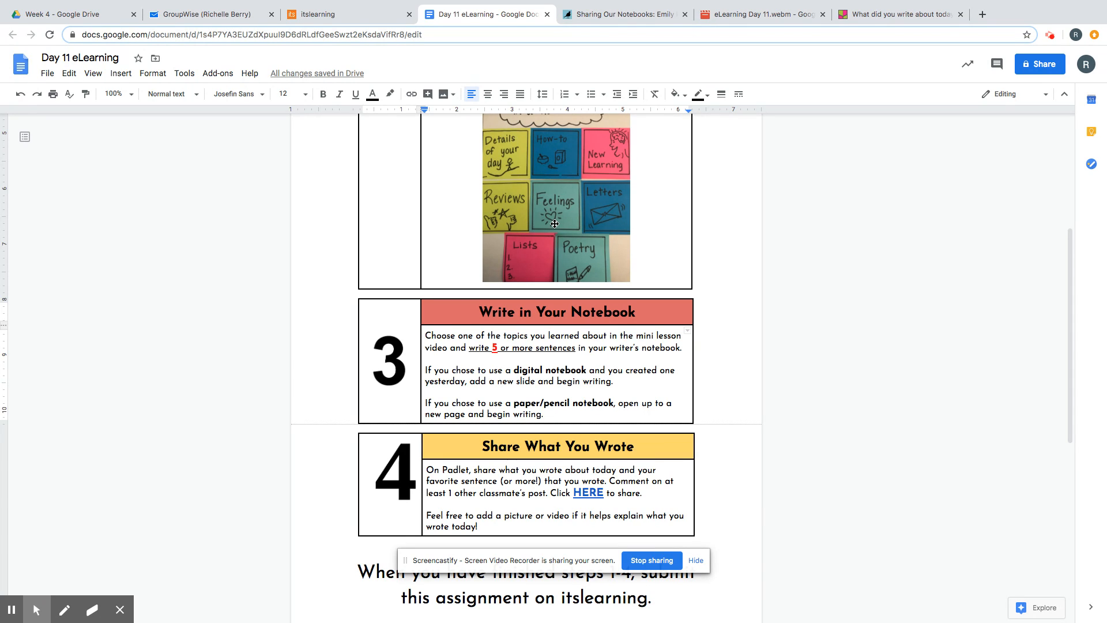
scroll(down, 3)
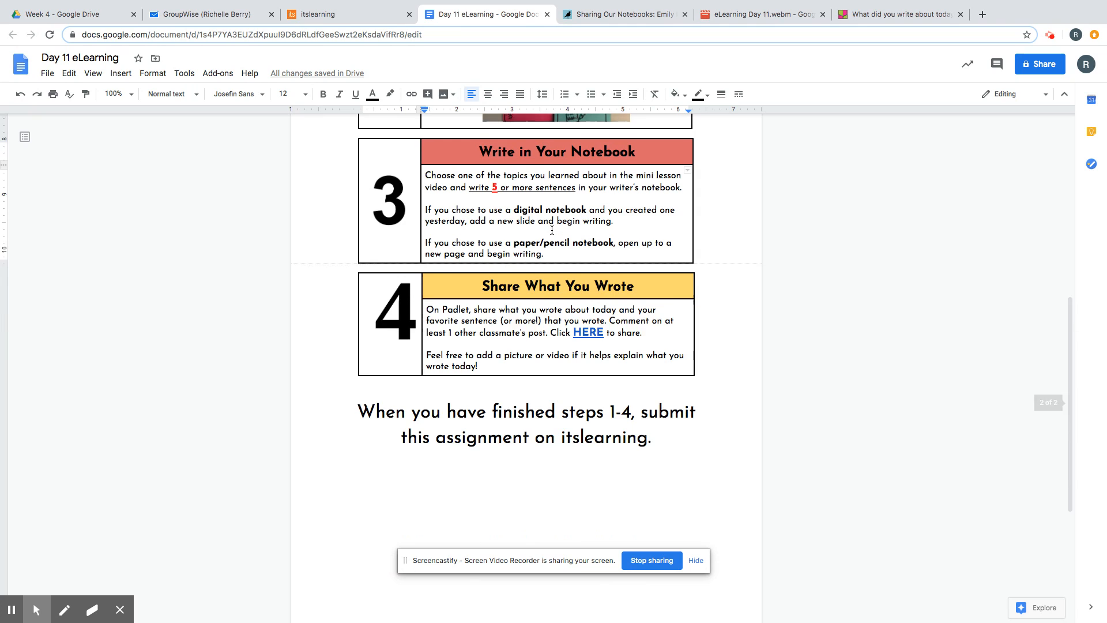
scroll(down, 3)
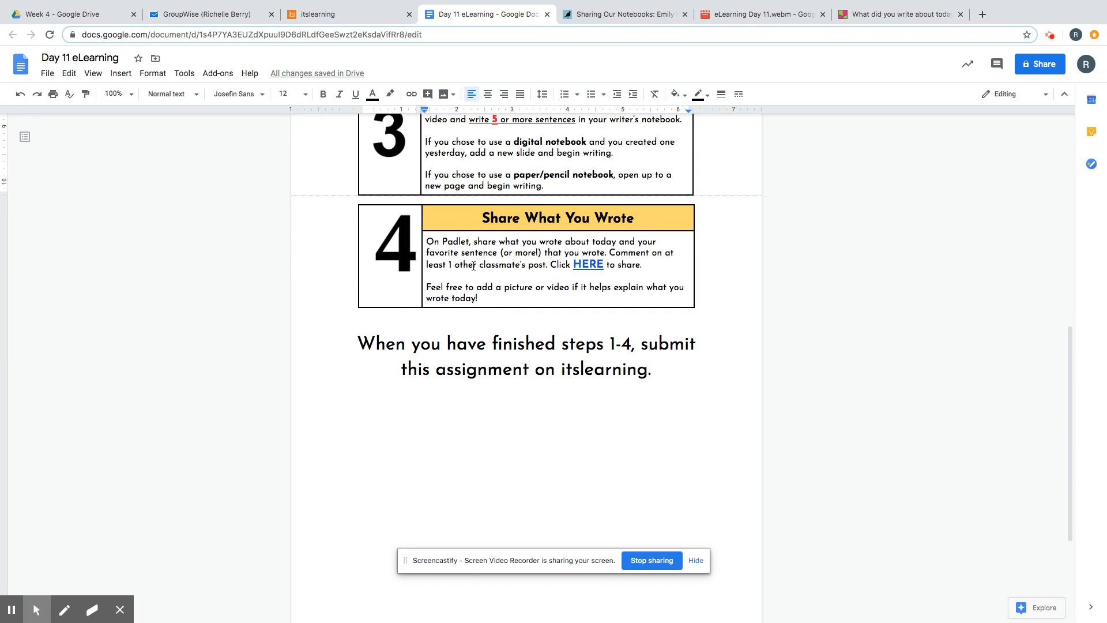
mouse_move(473, 265)
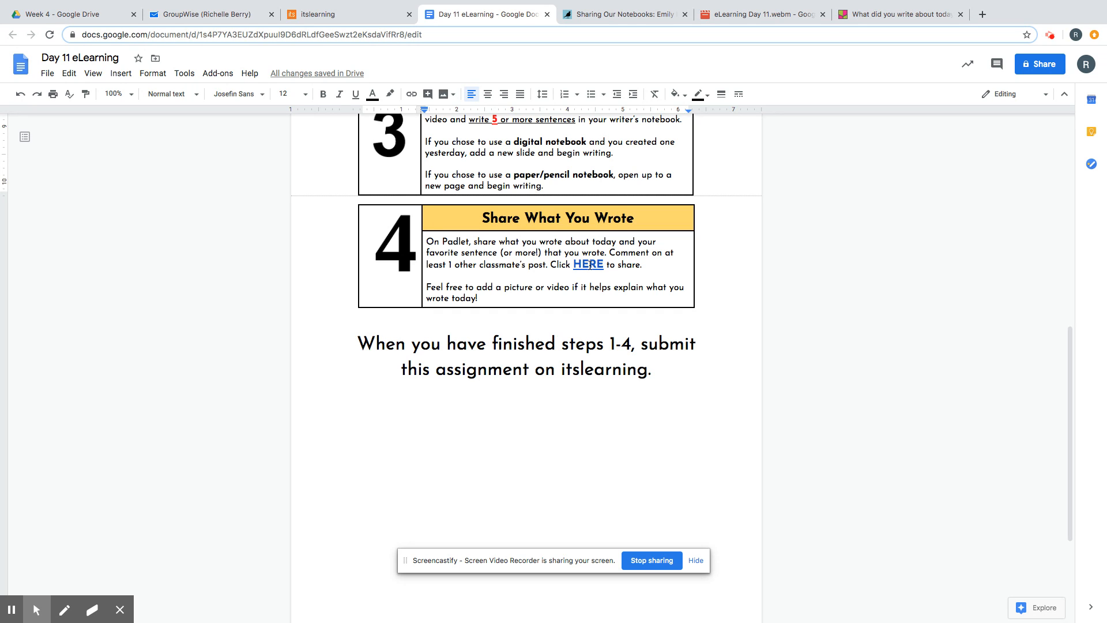
View the 'What did you write about today?' Padlet board and Miss Berry's tadpole sample post.
click(898, 14)
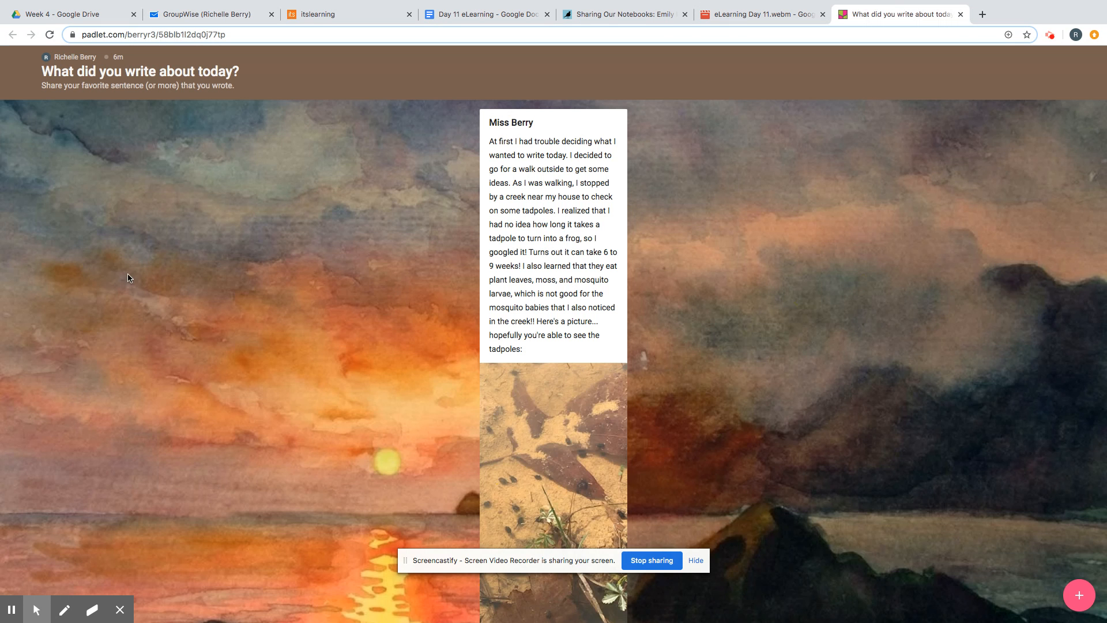
mouse_move(214, 100)
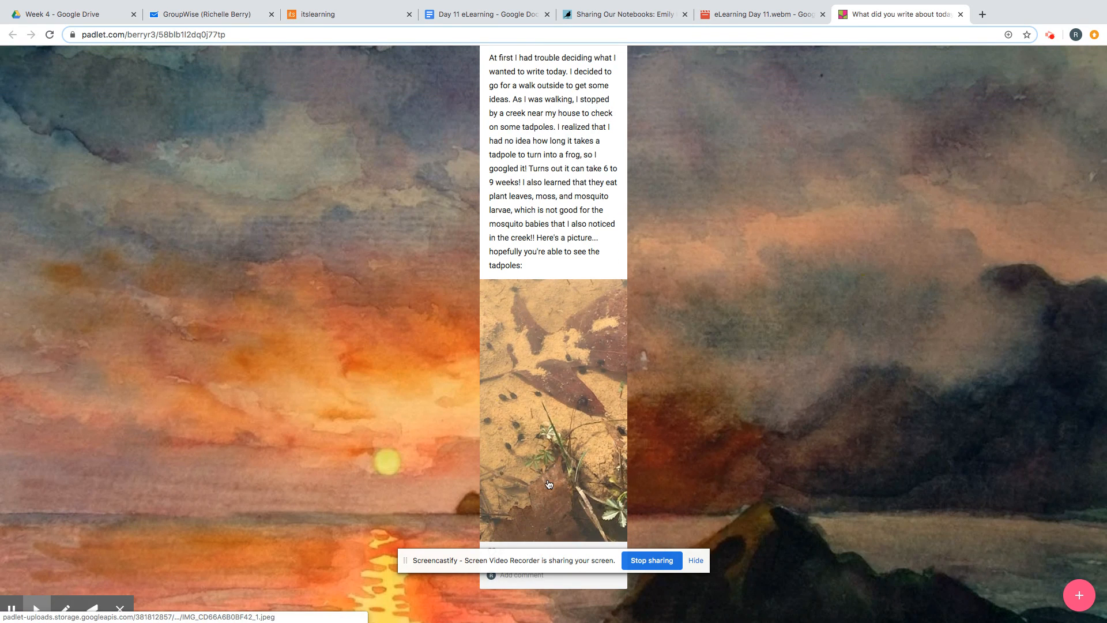
scroll(down, 3)
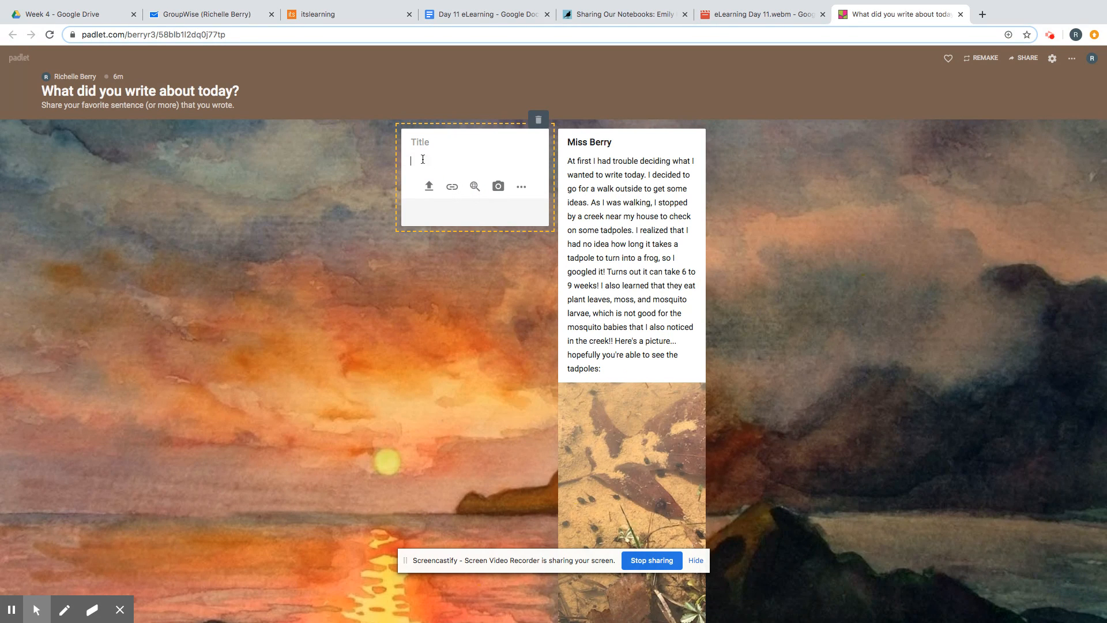
mouse_move(521, 189)
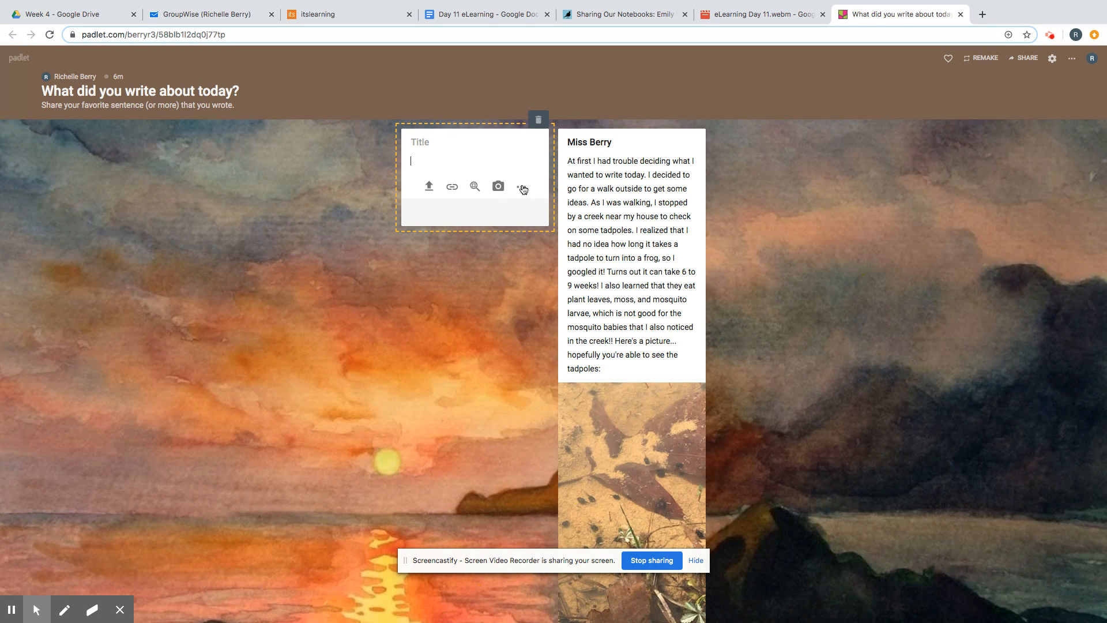
Show the full attachment options for a new Padlet post, then return to step 4 of the Day 11 doc.
click(521, 187)
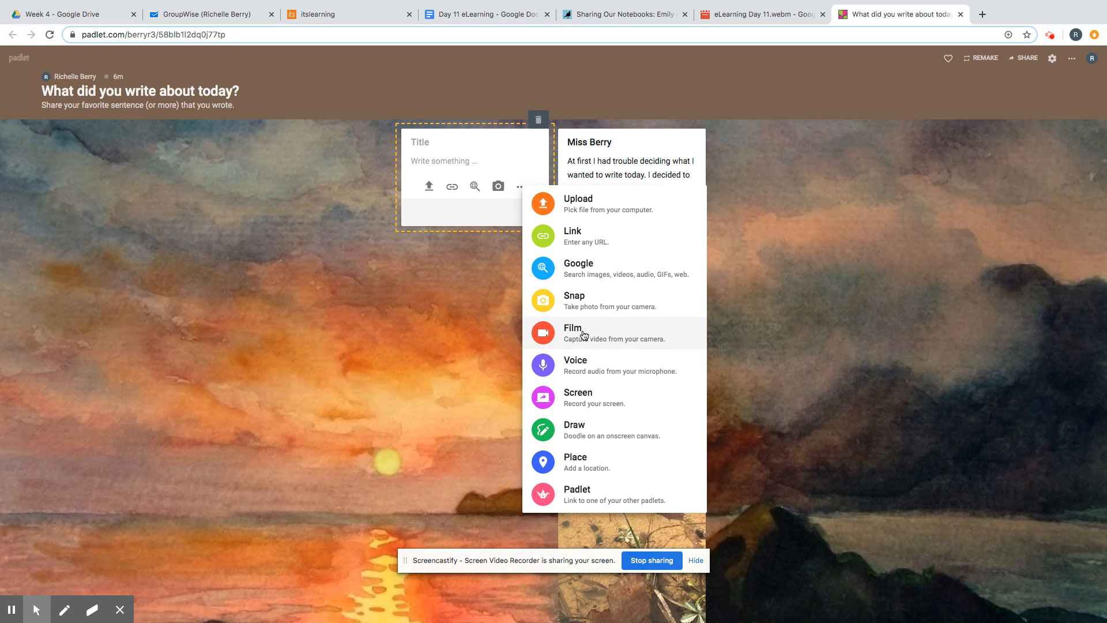
mouse_move(586, 335)
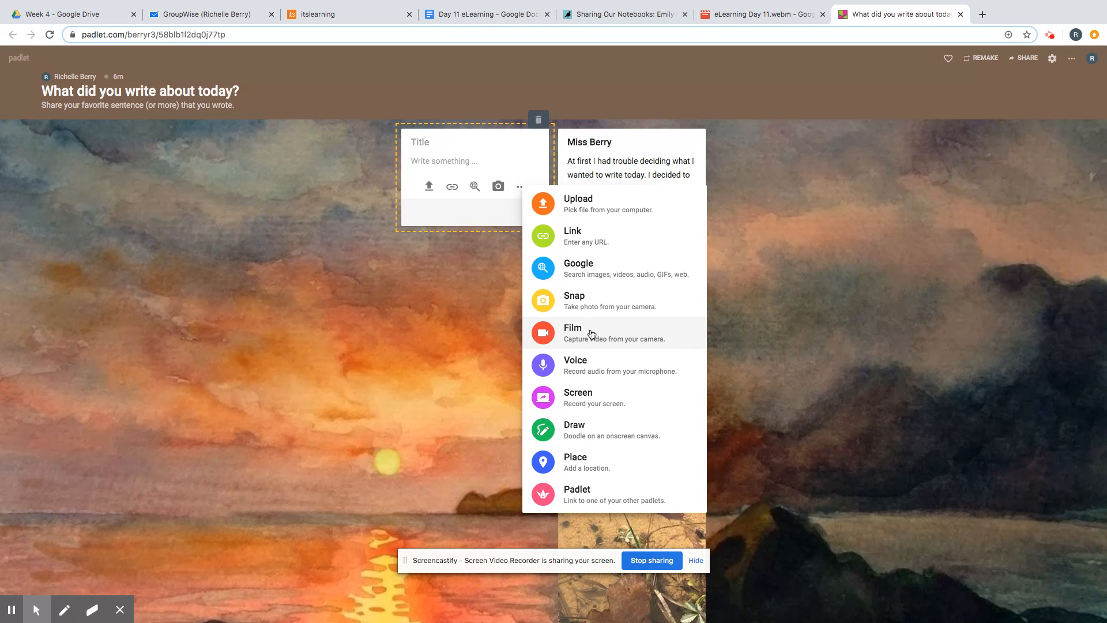
mouse_move(532, 153)
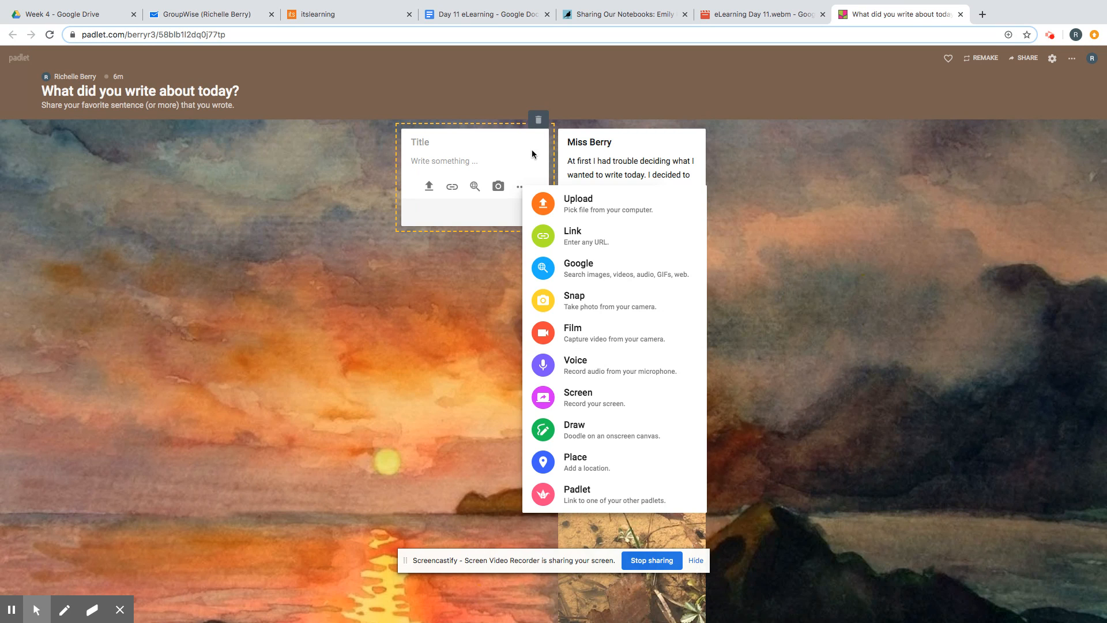
mouse_move(896, 276)
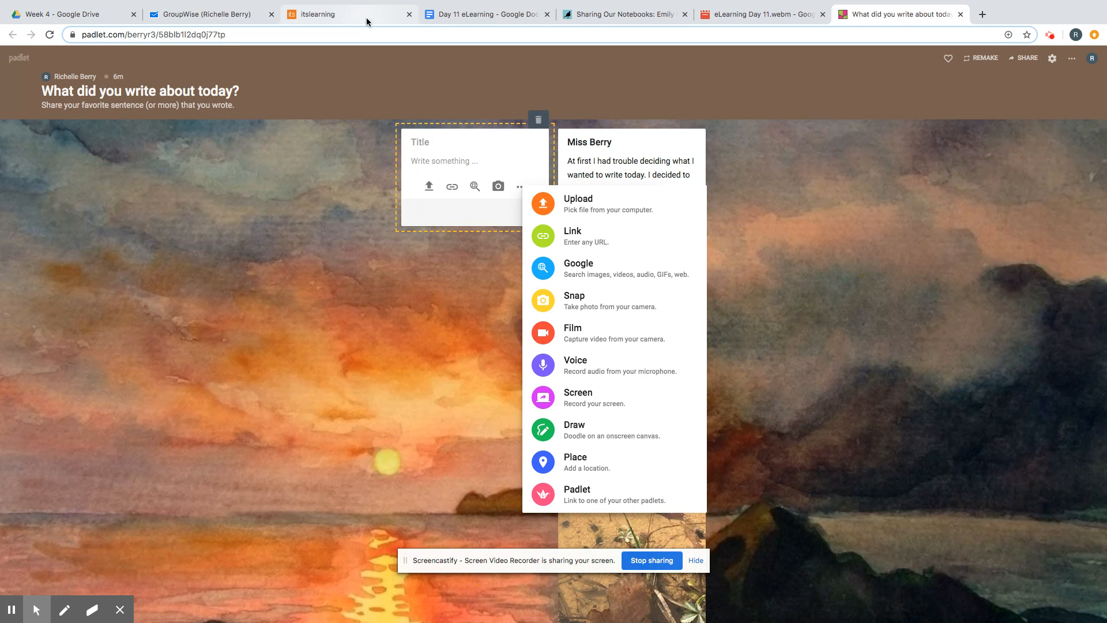
click(486, 14)
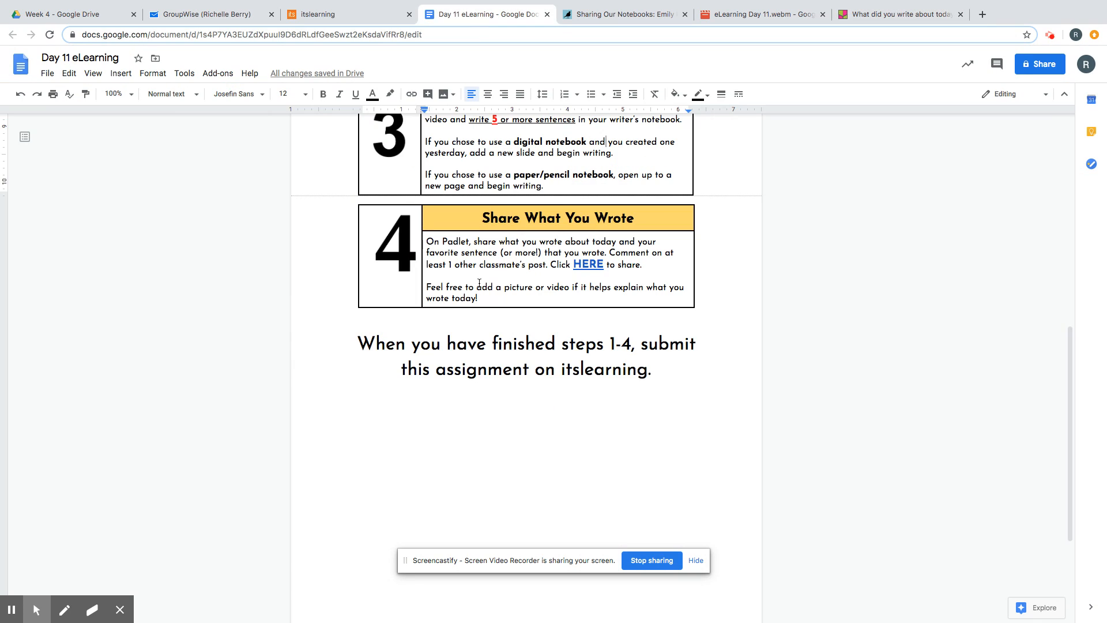